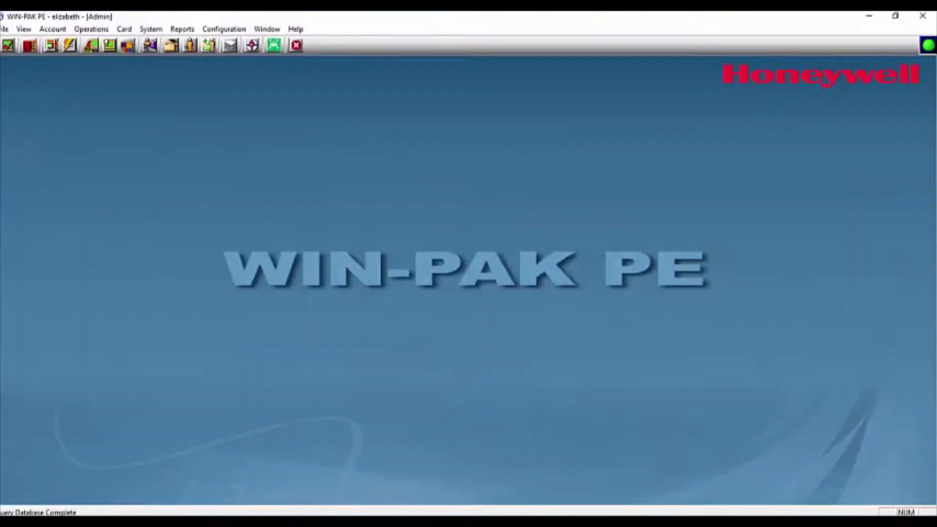
mouse_move(631, 257)
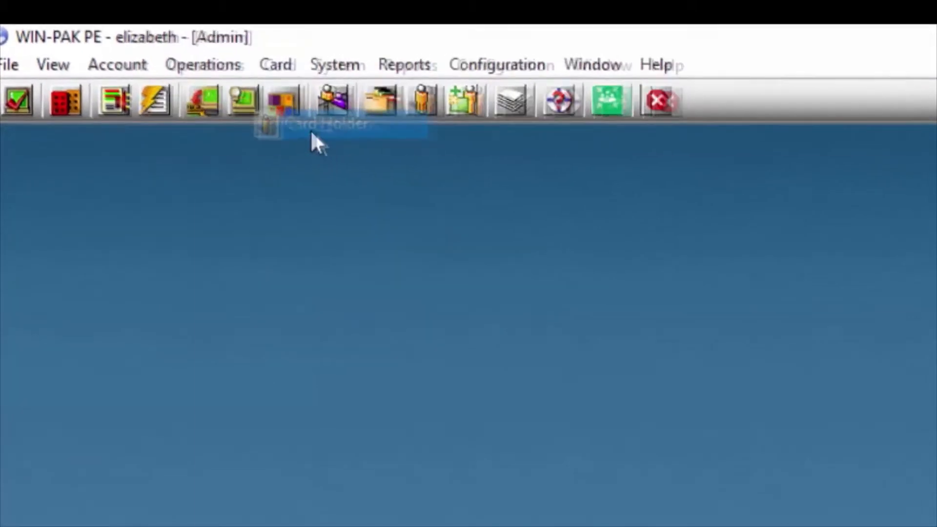
- Bring up the Card Holder window showing the empty cardholder list
left_click(280, 101)
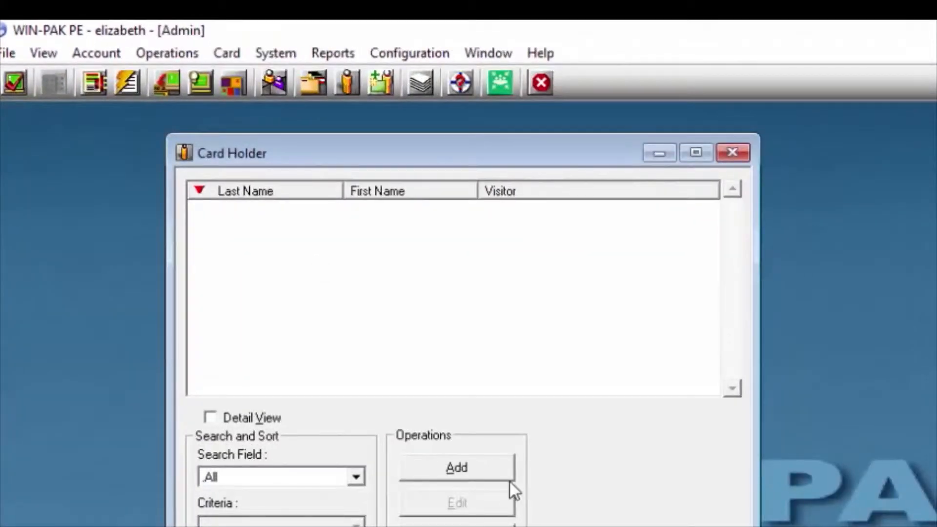
- Add a new card holder with first name Joe and last name Do, not a visitor
left_click(456, 468)
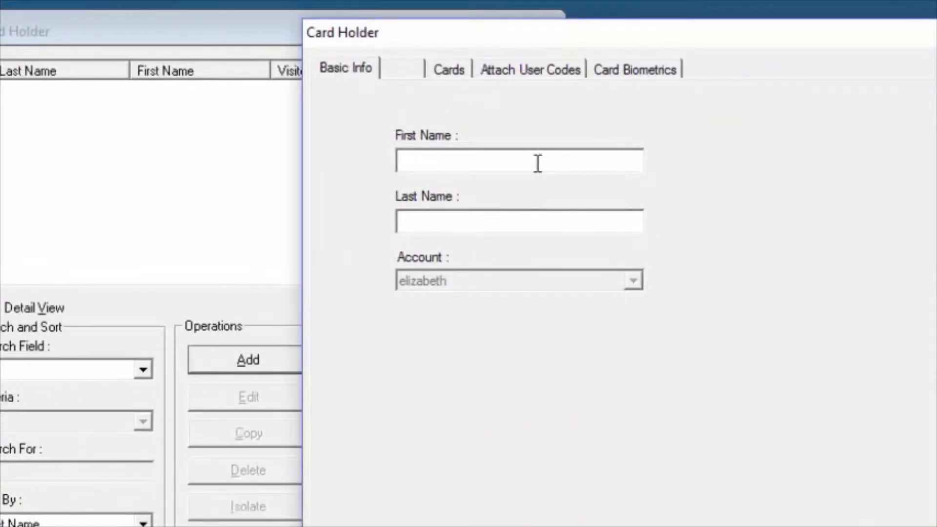
type("J")
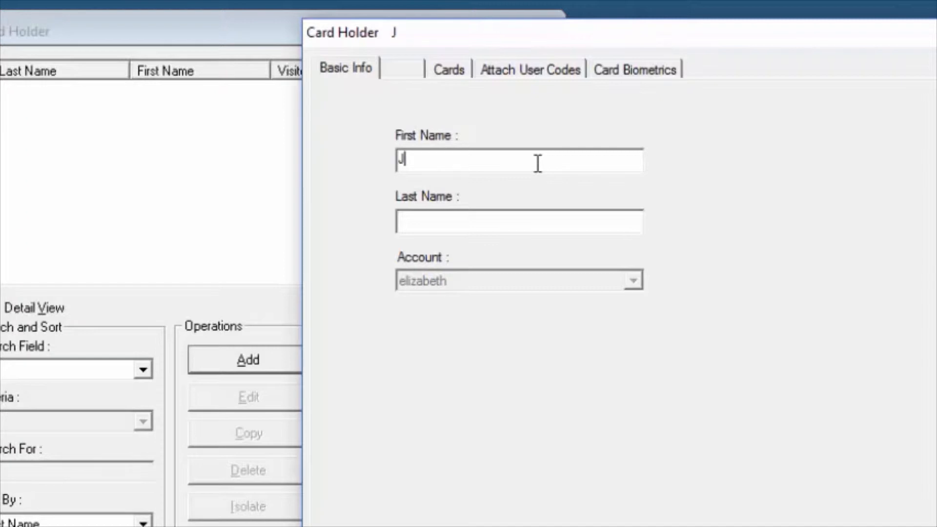
type("oe")
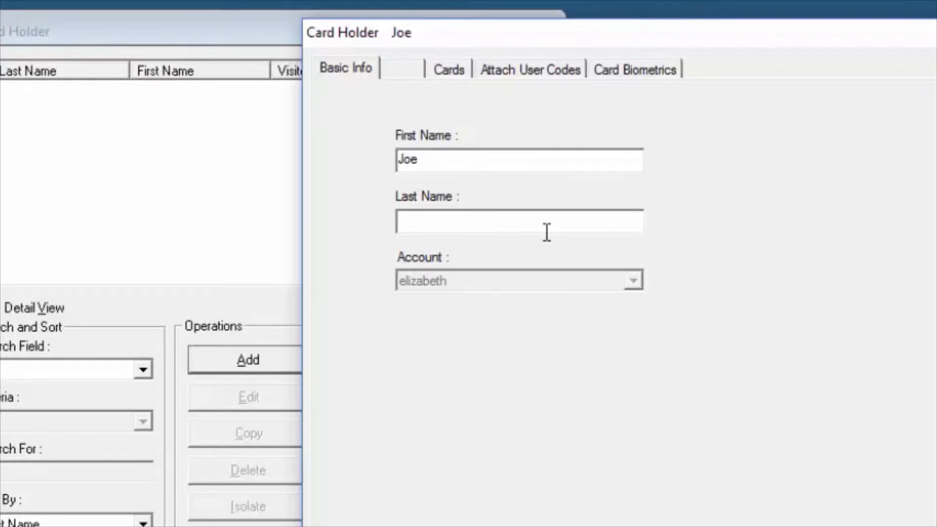
type("Do")
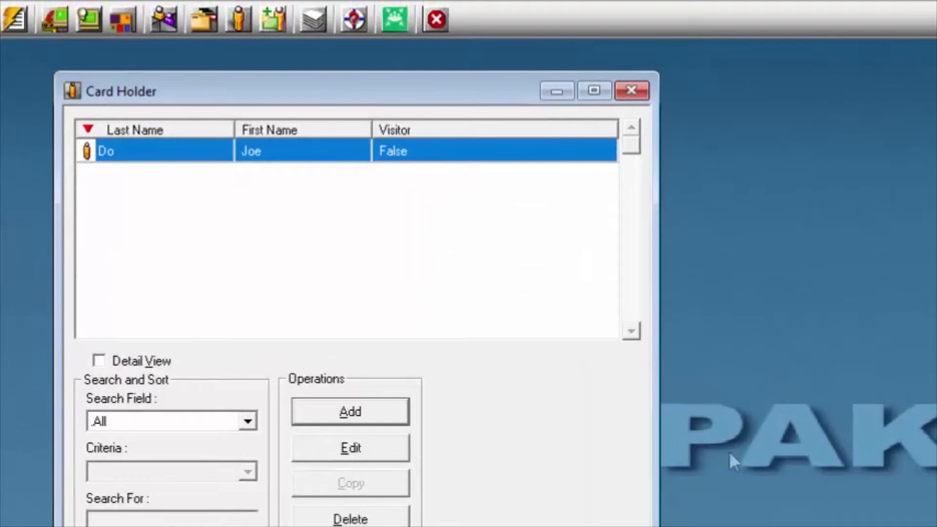
mouse_move(229, 202)
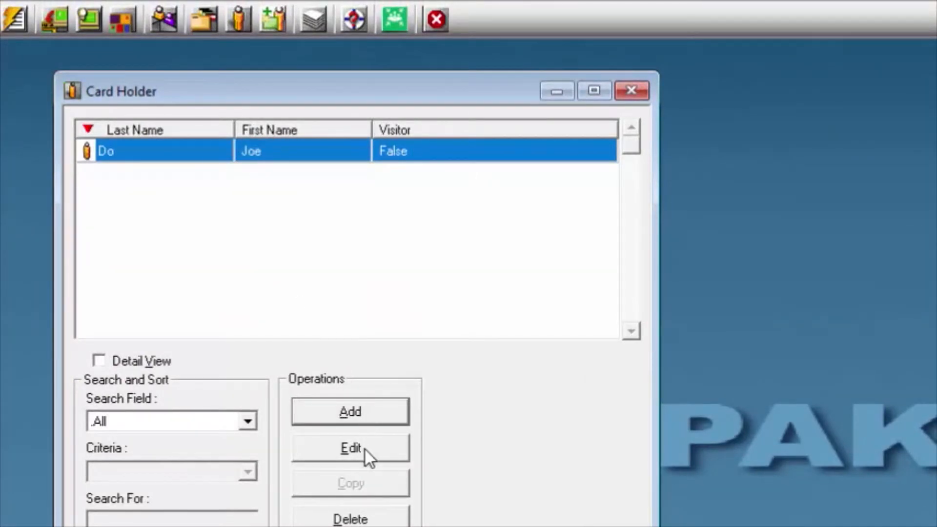
- Edit Joe Do's record and view its empty Cards page
left_click(350, 449)
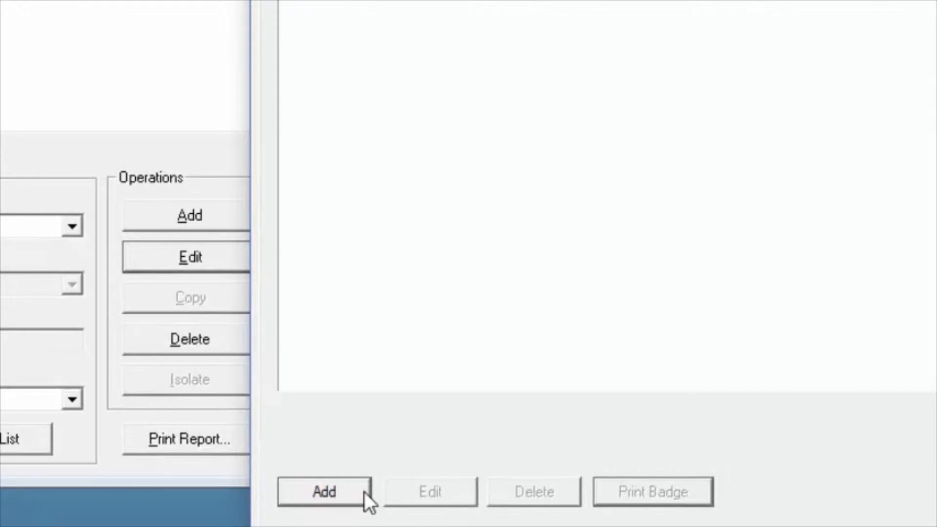
- Add card number 1234 to Joe Do with access level None and save it
left_click(323, 492)
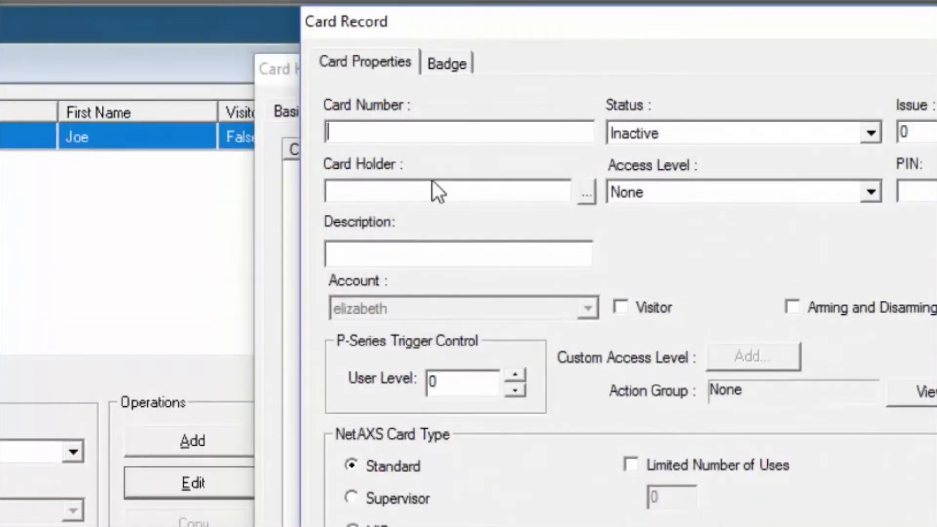
type("1")
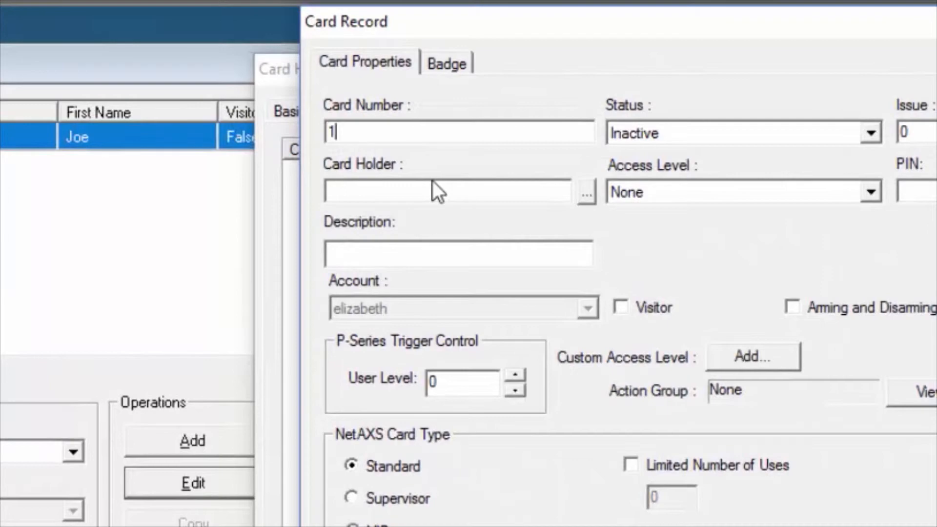
type("234")
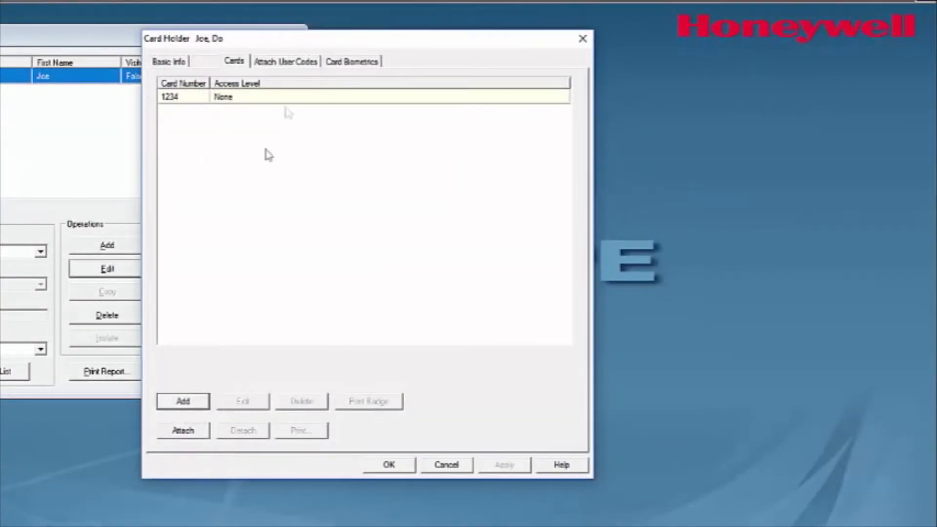
mouse_move(392, 451)
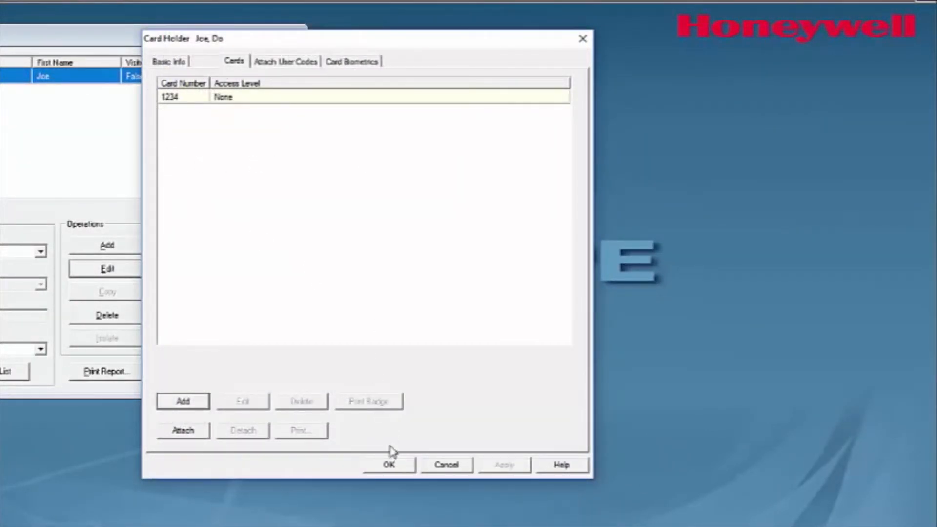